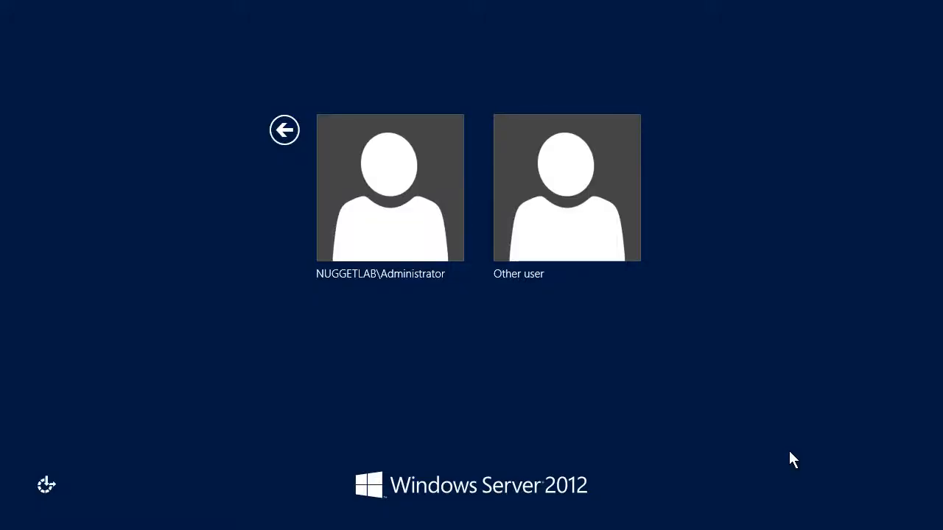
pyautogui.moveTo(598, 365)
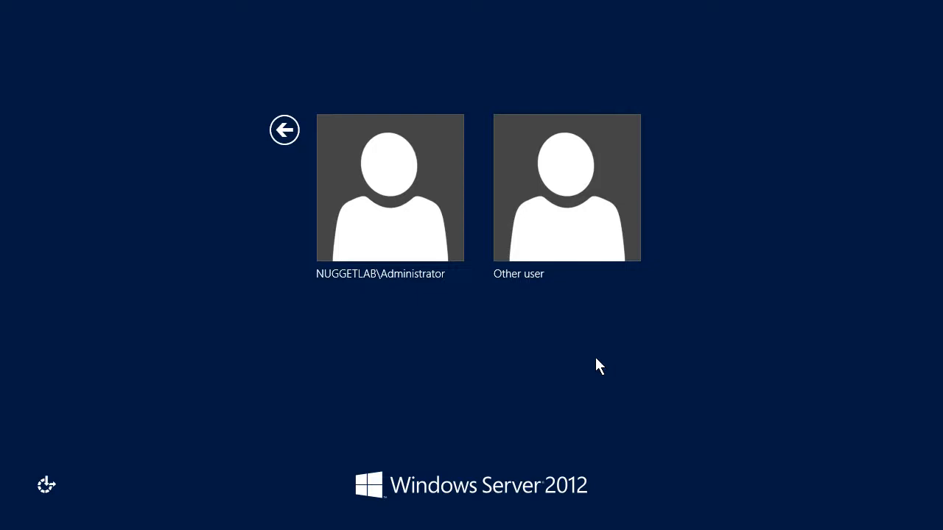
# Step: Sign in as NUGGETLAB\Administrator with the account password, reaching the Server Manager dashboard
pyautogui.click(389, 189)
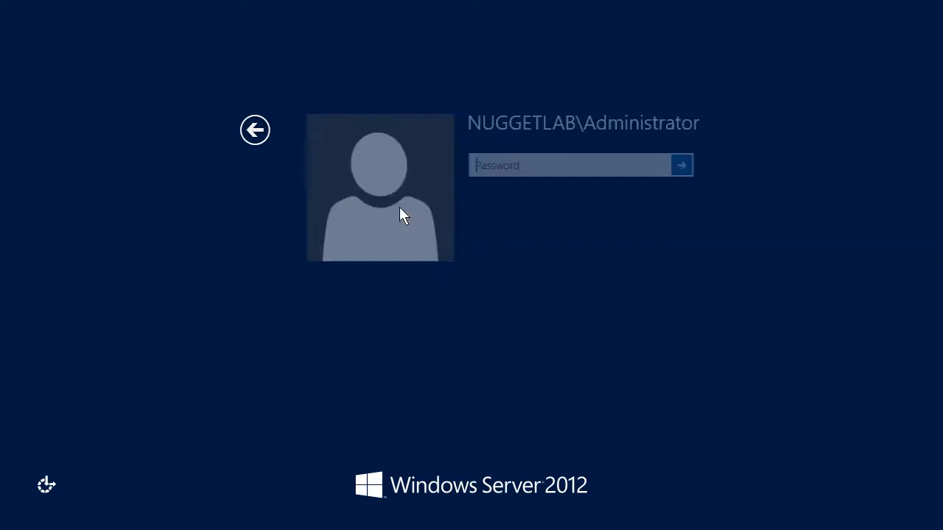
pyautogui.write('password')
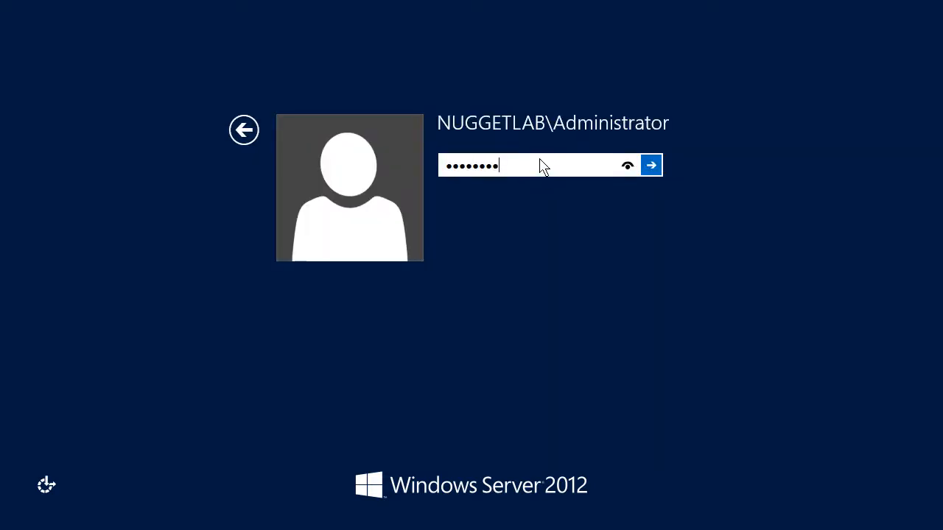
pyautogui.click(650, 165)
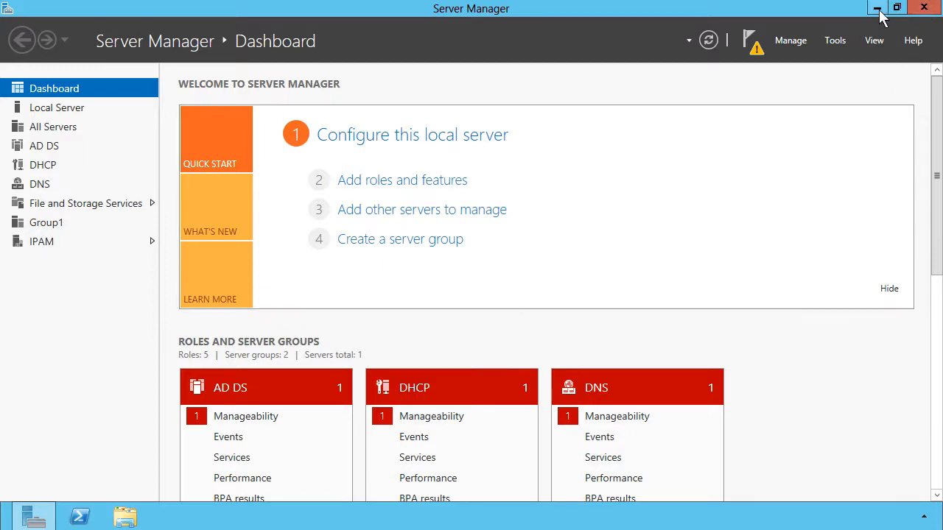
# Step: Minimize Server Manager to the desktop and reveal the Start thumbnail in the bottom-left corner
pyautogui.click(879, 8)
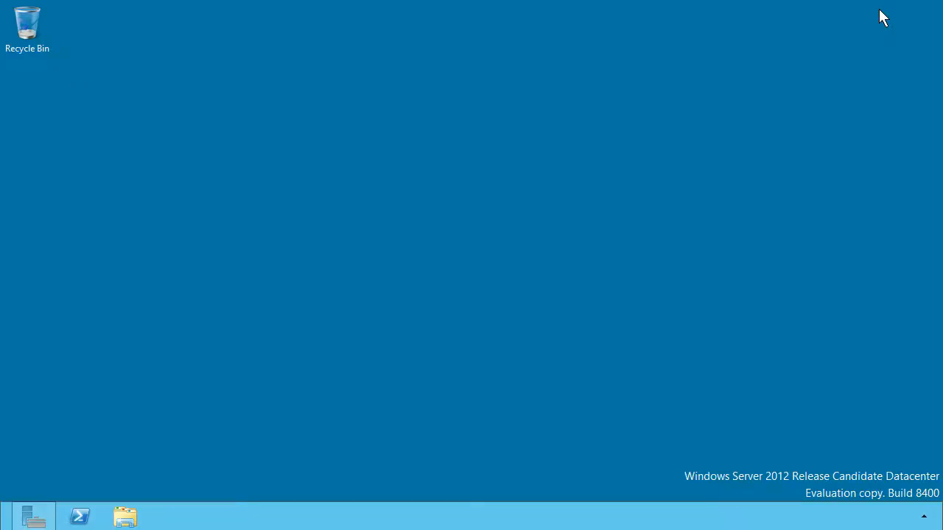
pyautogui.moveTo(289, 207)
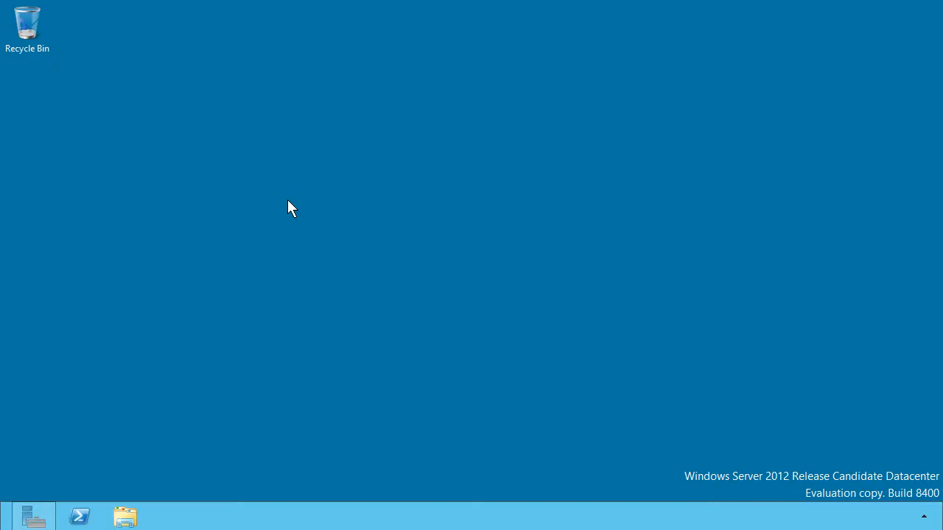
pyautogui.moveTo(29, 508)
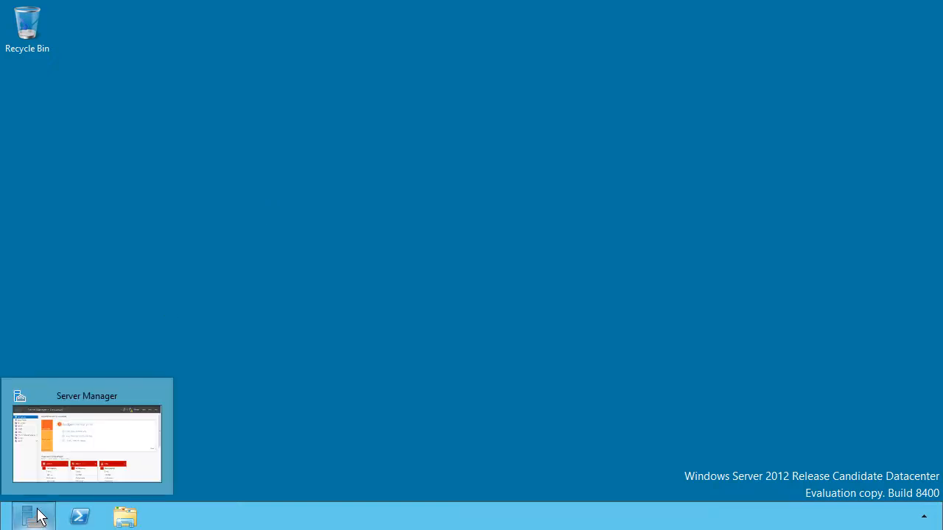
pyautogui.moveTo(317, 384)
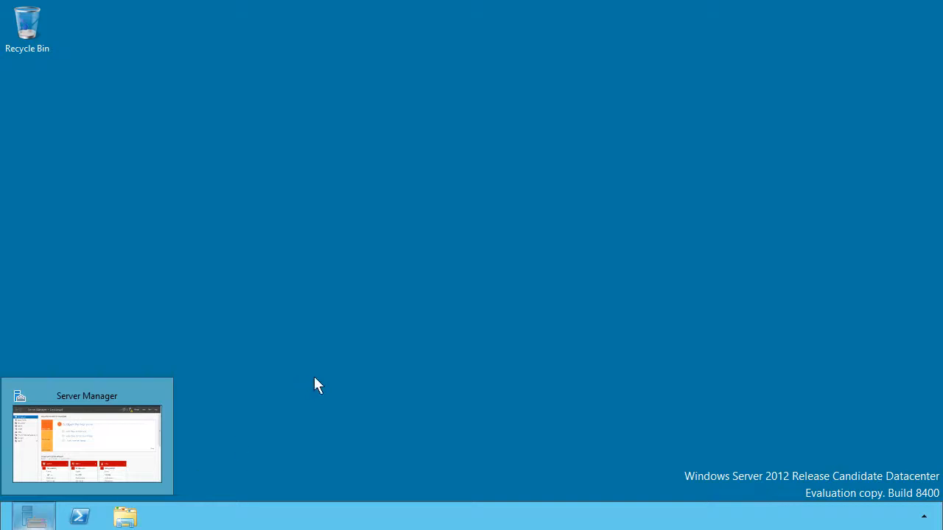
pyautogui.moveTo(389, 308)
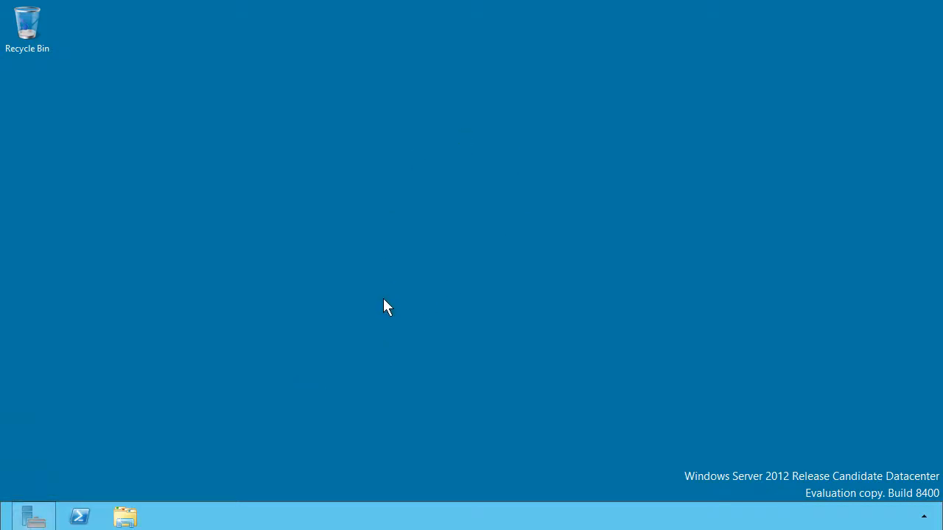
pyautogui.moveTo(3, 513)
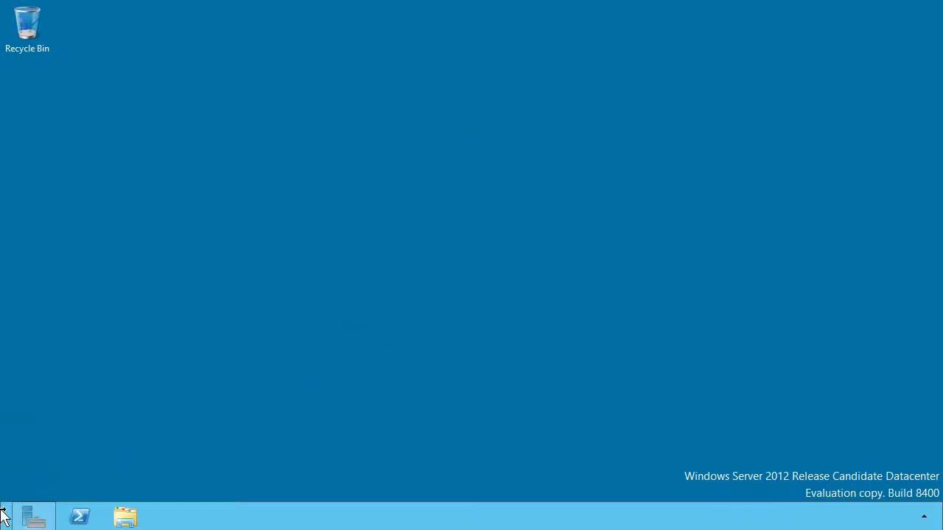
pyautogui.moveTo(32, 500)
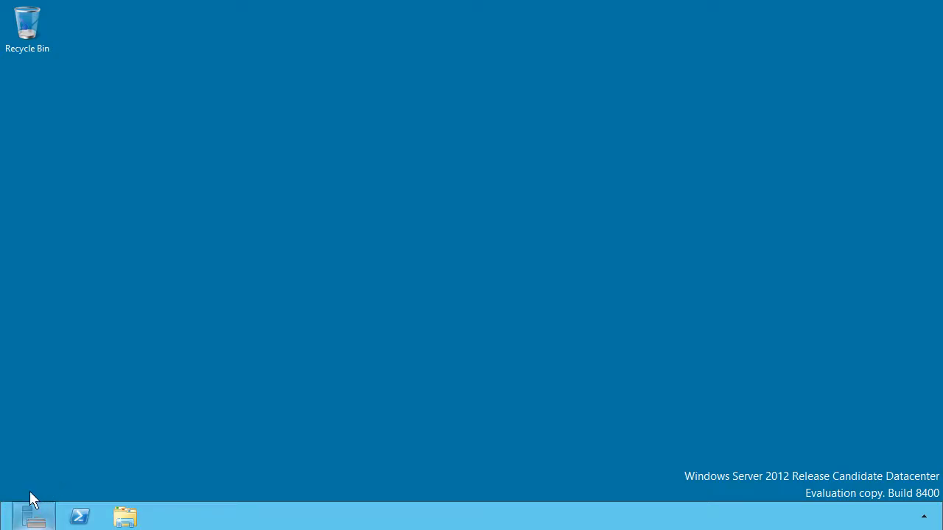
pyautogui.click(8, 523)
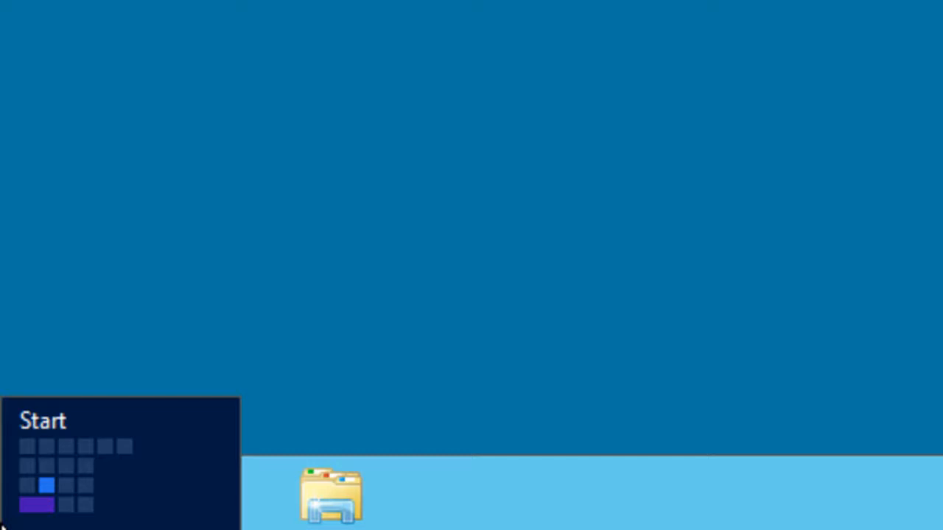
# Step: Bring up the Start screen showing the Server Manager, PowerShell, Internet Explorer and admin tool tiles
pyautogui.click(15, 523)
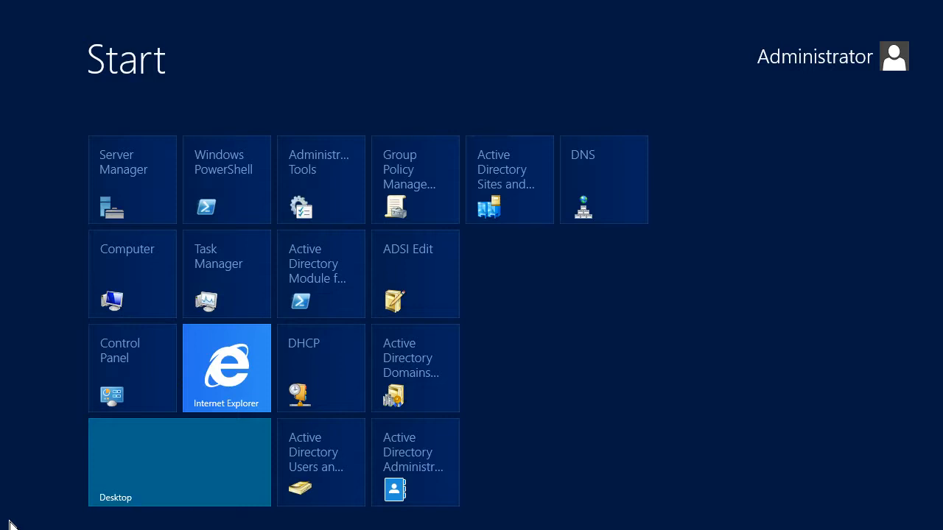
pyautogui.moveTo(560, 480)
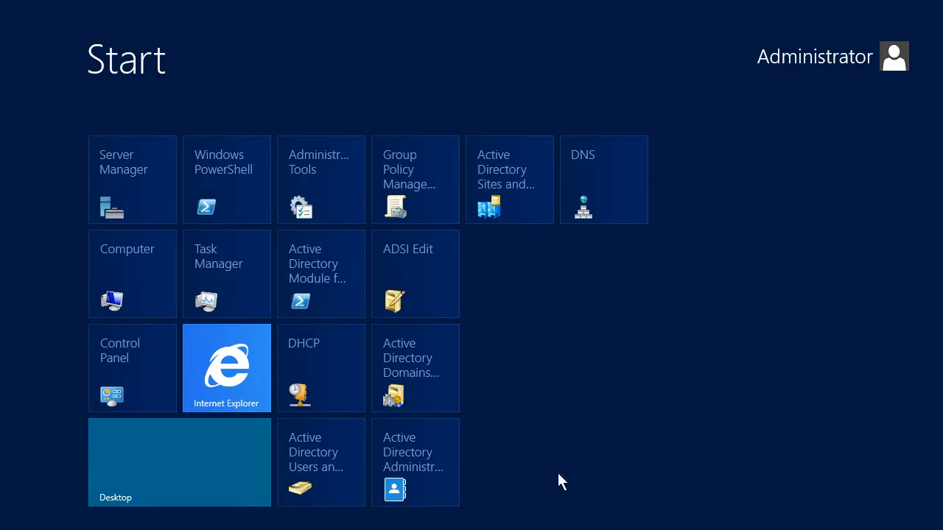
pyautogui.moveTo(584, 466)
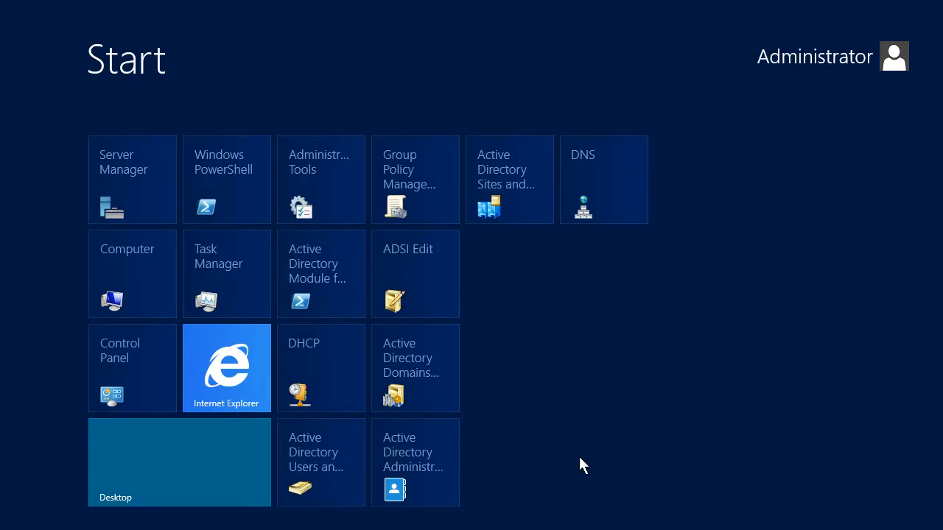
pyautogui.moveTo(587, 292)
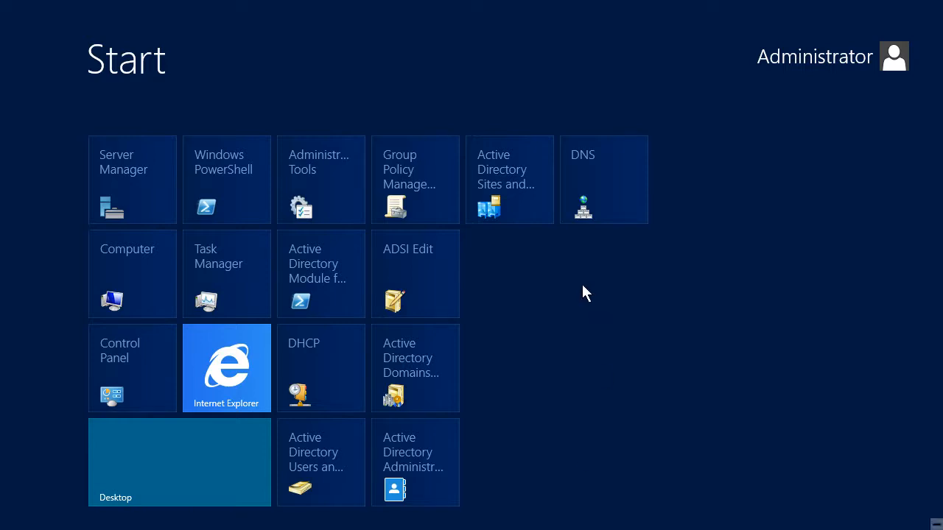
pyautogui.moveTo(418, 243)
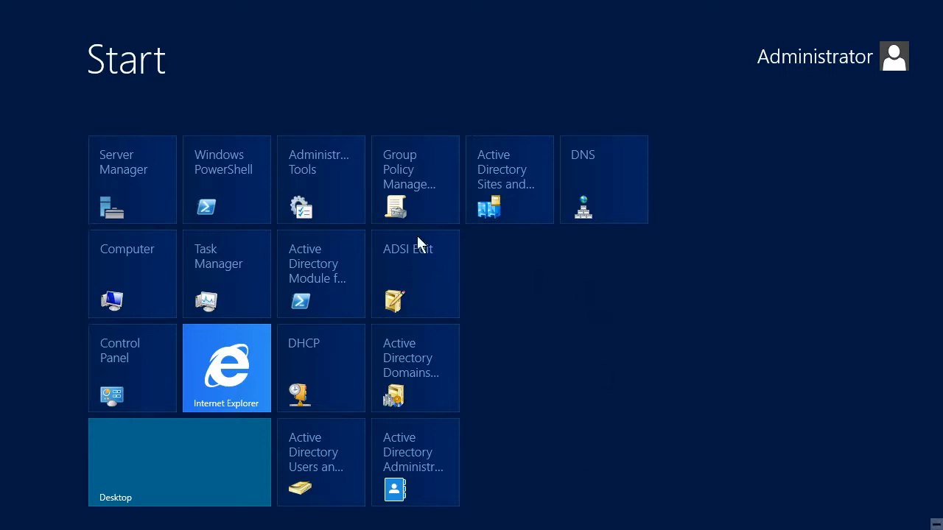
pyautogui.moveTo(304, 191)
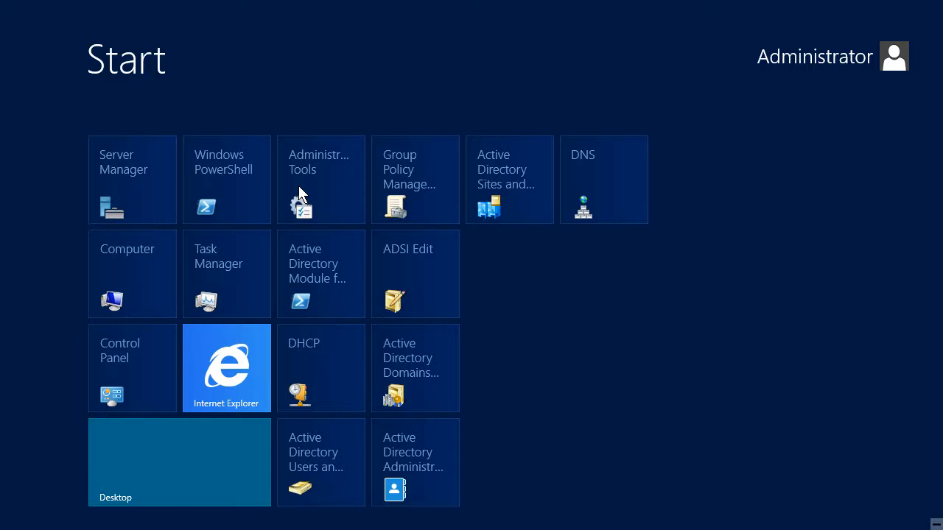
pyautogui.moveTo(228, 377)
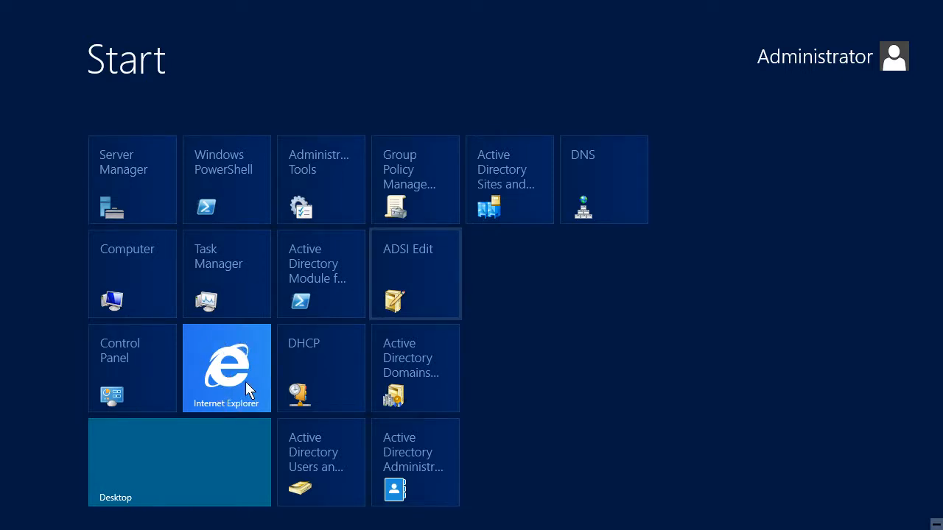
pyautogui.moveTo(224, 375)
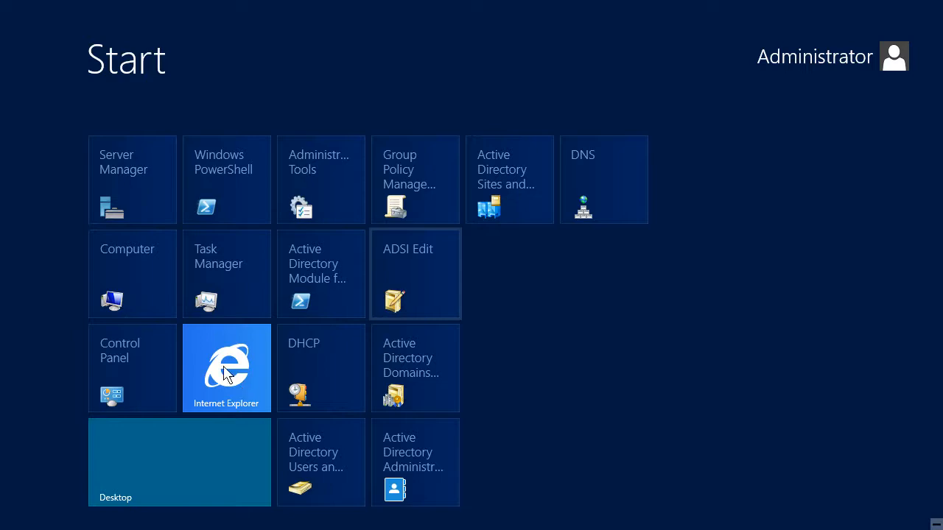
pyautogui.click(227, 368)
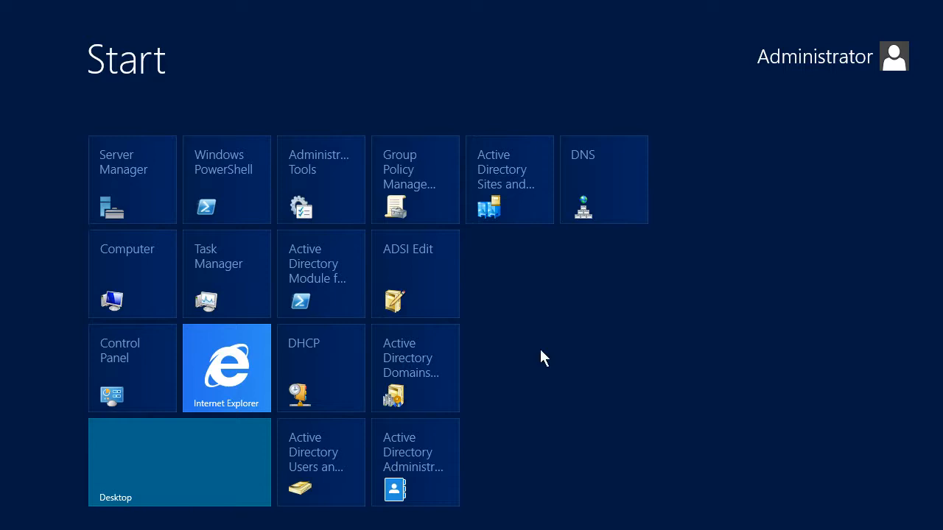
pyautogui.moveTo(146, 183)
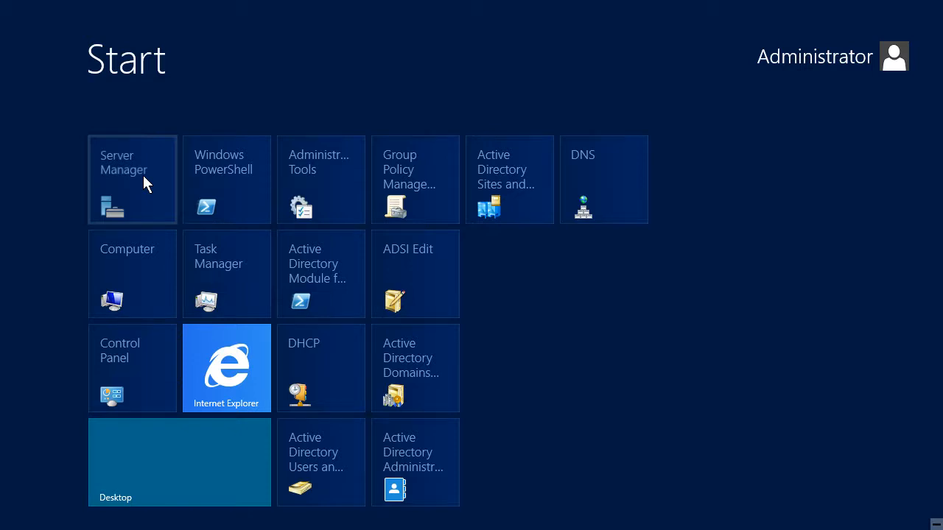
# Step: Select the Server Manager tile to show its unpin, run as administrator and open file location options
pyautogui.rightClick(132, 180)
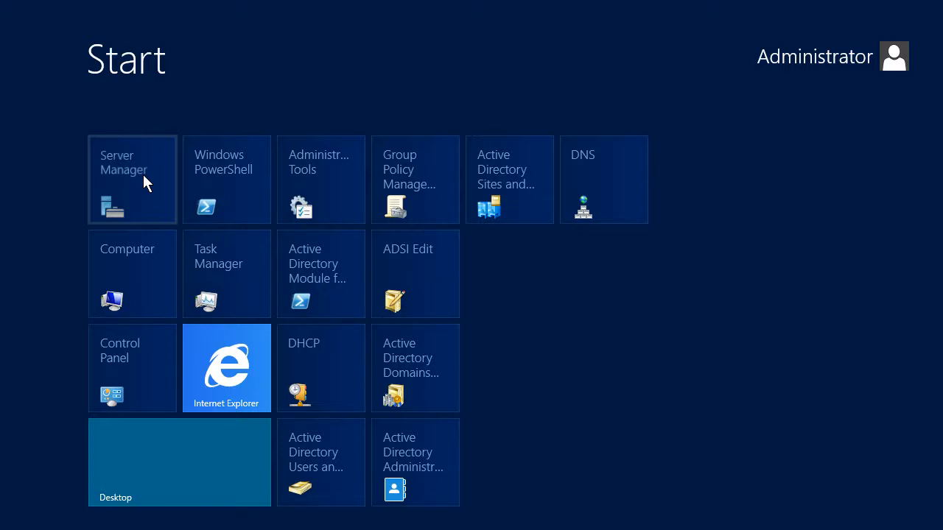
pyautogui.rightClick(133, 179)
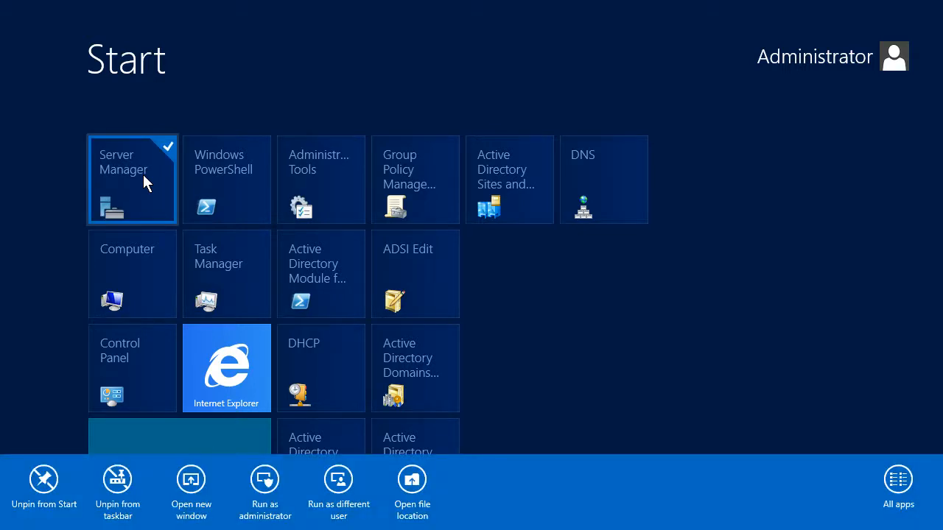
pyautogui.moveTo(131, 262)
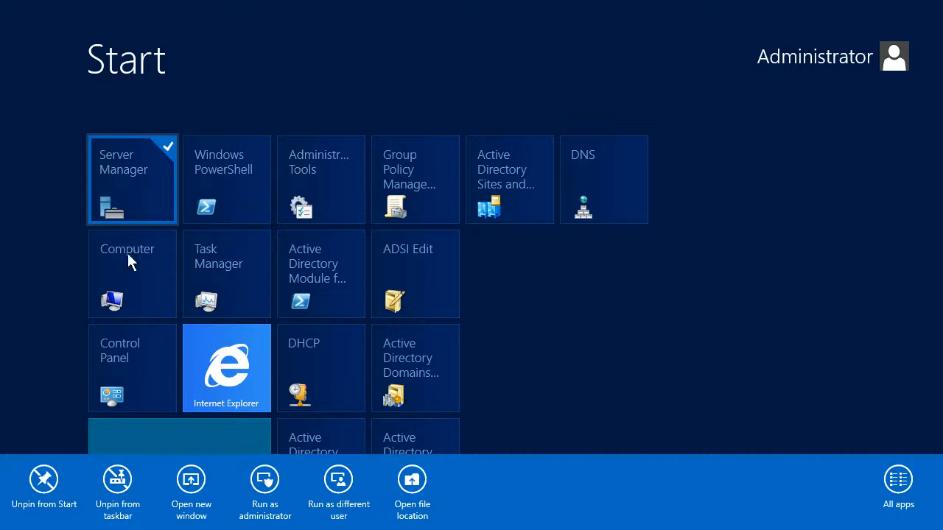
pyautogui.moveTo(150, 471)
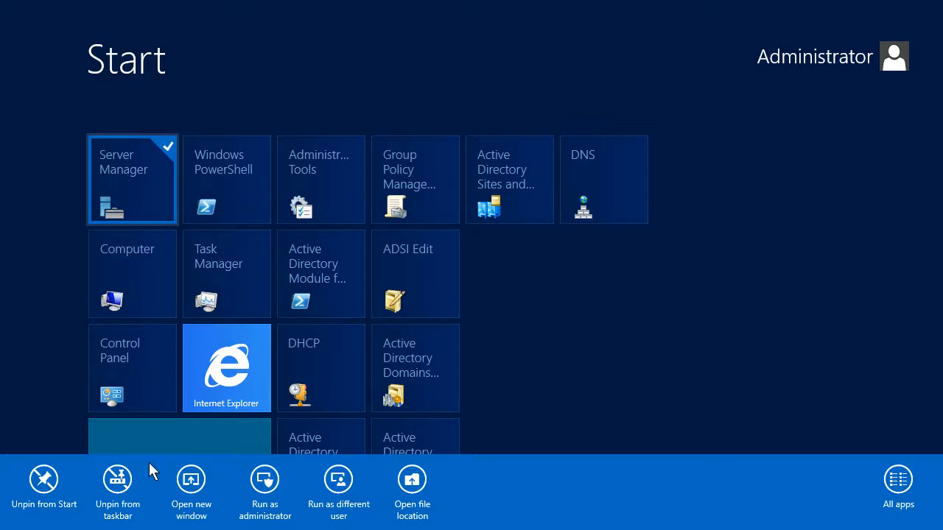
pyautogui.moveTo(250, 177)
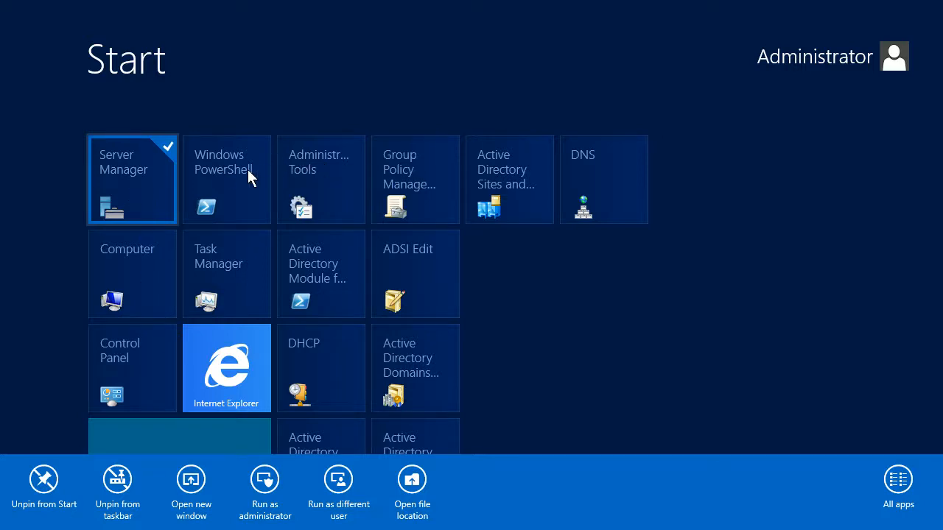
pyautogui.moveTo(248, 197)
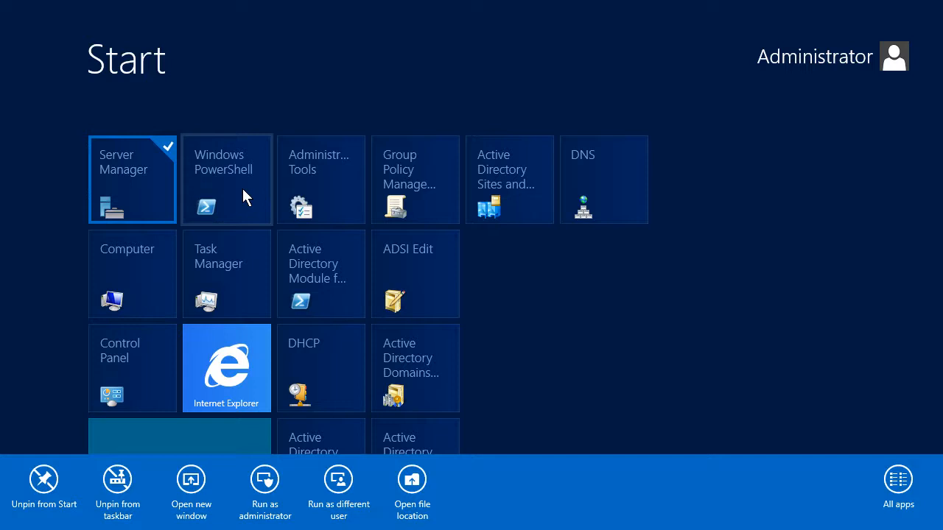
pyautogui.moveTo(59, 475)
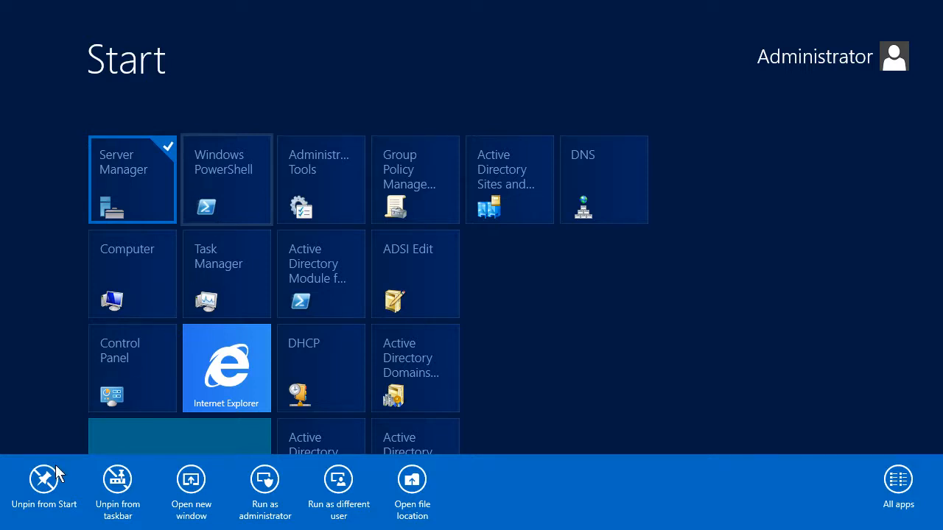
pyautogui.moveTo(50, 485)
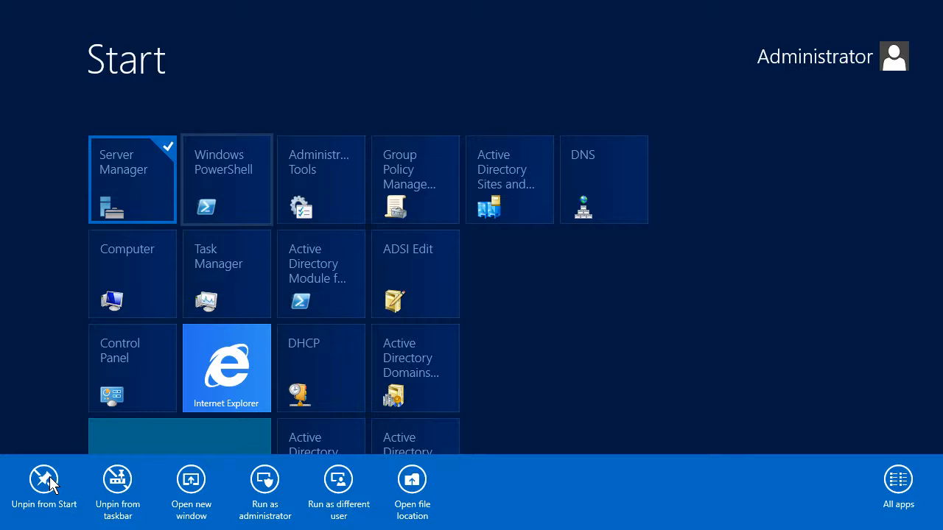
pyautogui.moveTo(124, 485)
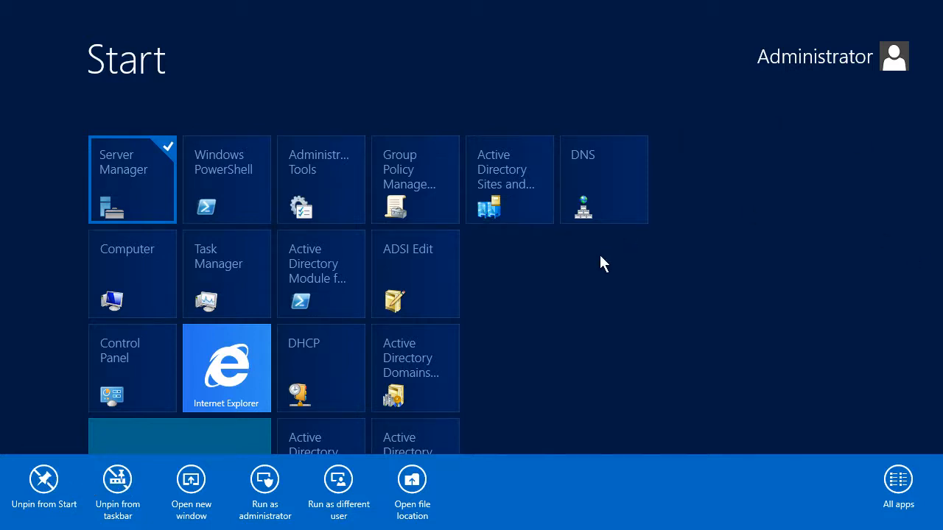
pyautogui.moveTo(264, 479)
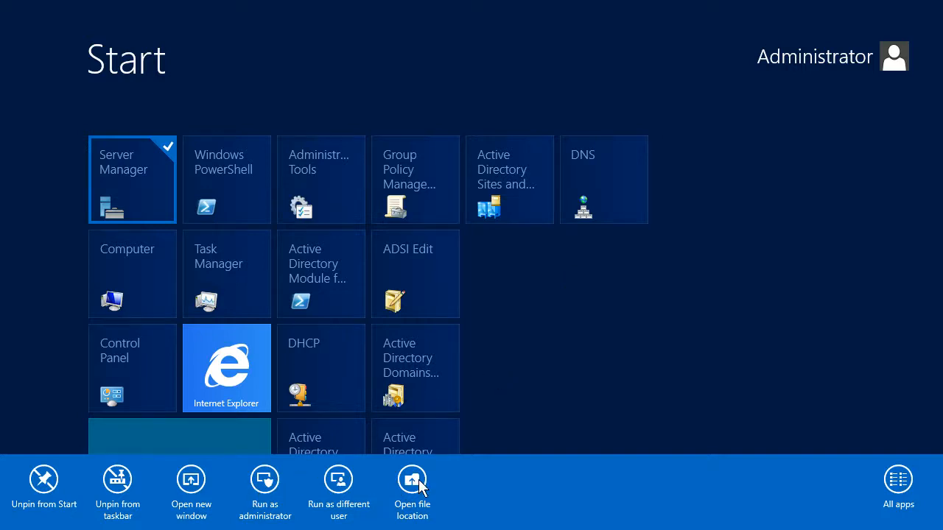
pyautogui.moveTo(898, 480)
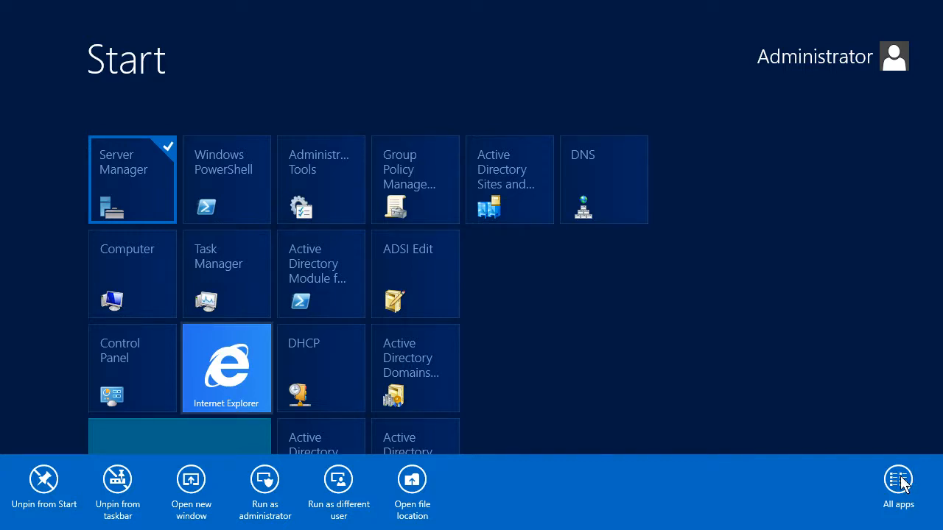
# Step: Show the full Apps list and scroll through the installed programs and Administrative Tools
pyautogui.click(899, 486)
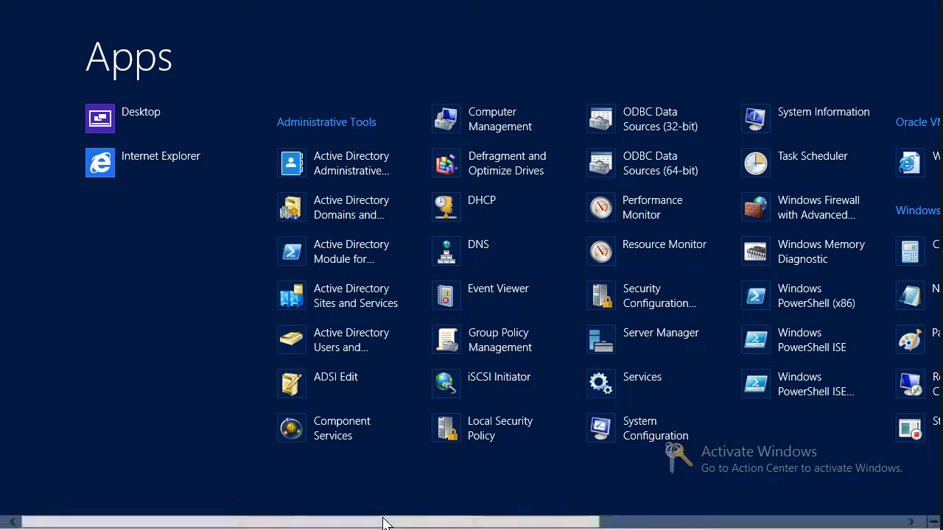
pyautogui.hscroll(3)
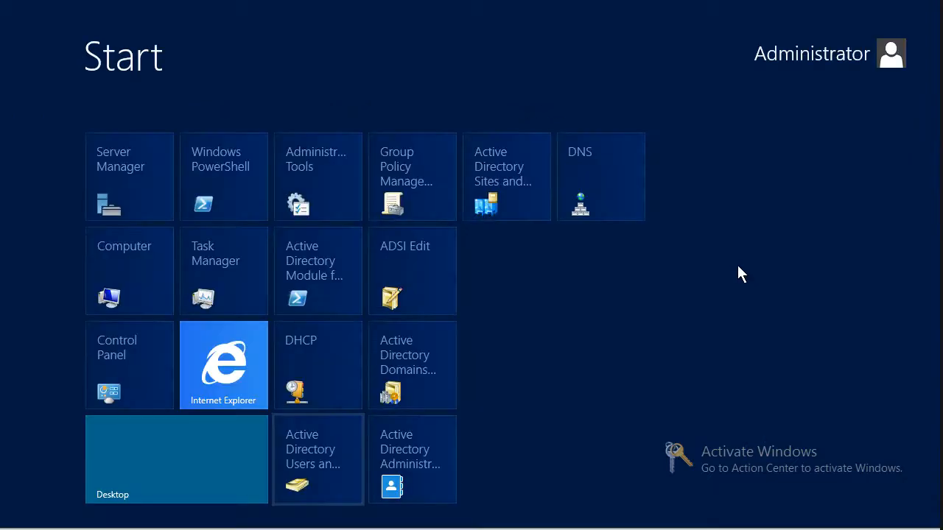
pyautogui.moveTo(814, 91)
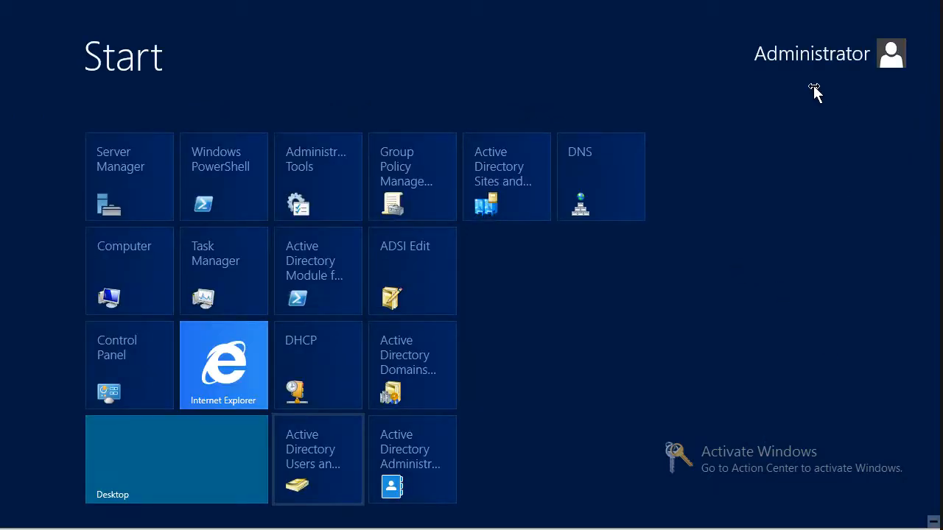
pyautogui.moveTo(848, 60)
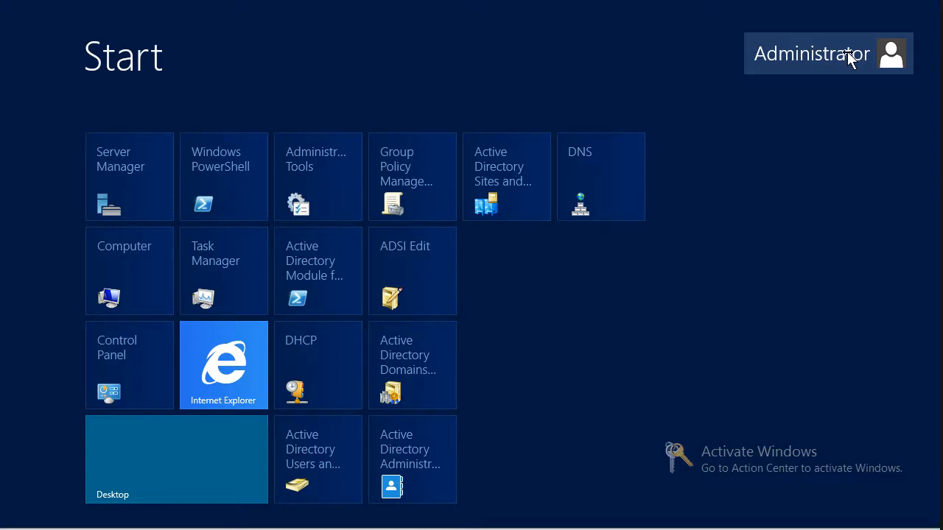
pyautogui.click(811, 53)
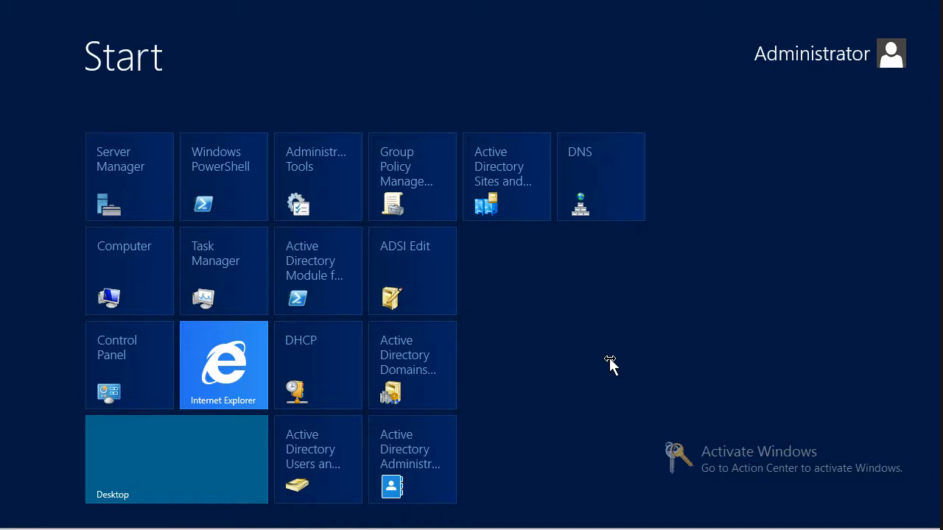
pyautogui.moveTo(931, 513)
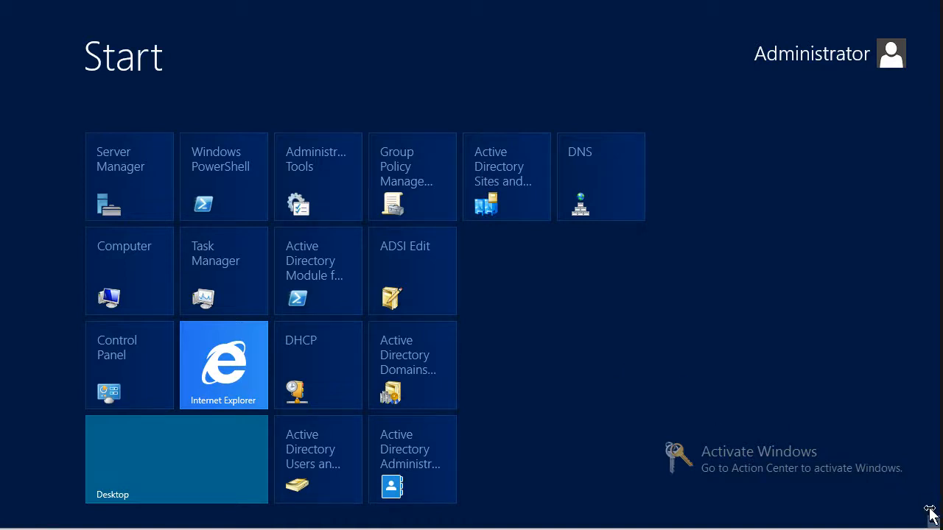
pyautogui.moveTo(882, 401)
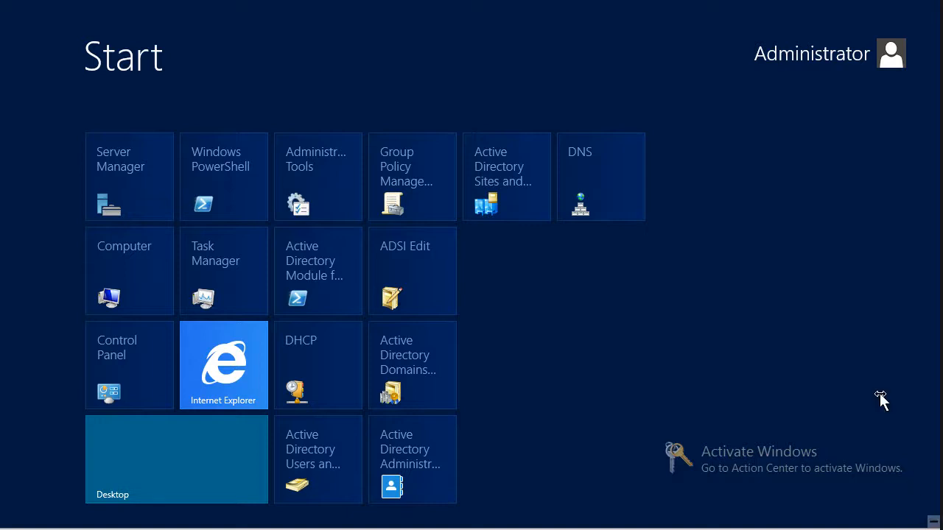
pyautogui.moveTo(935, 524)
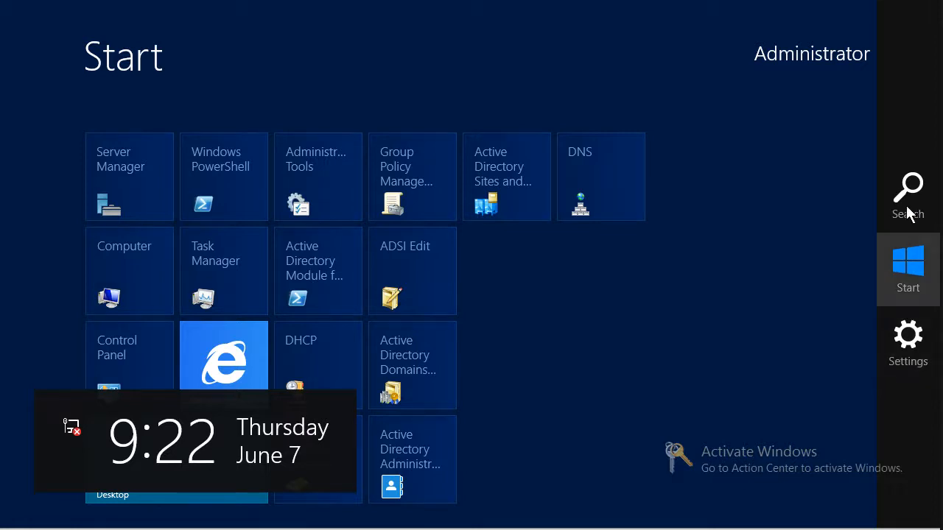
pyautogui.moveTo(913, 272)
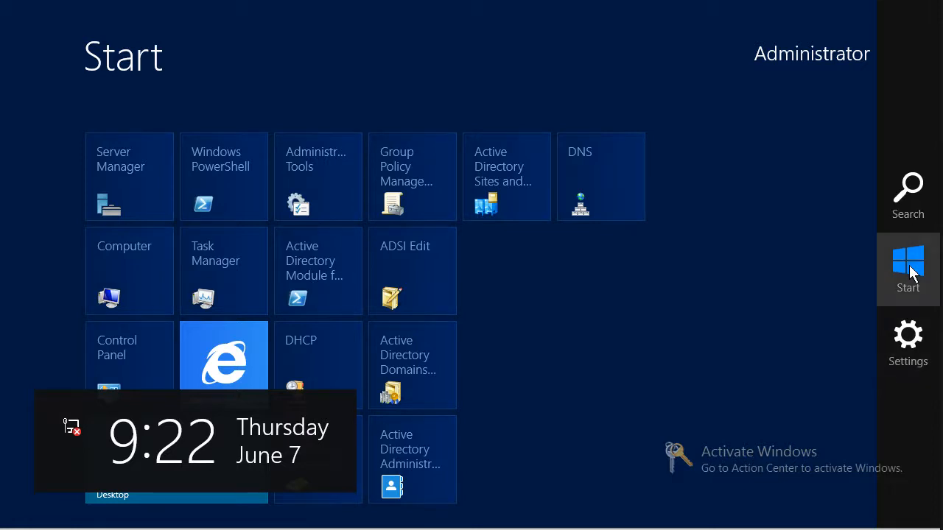
pyautogui.moveTo(911, 344)
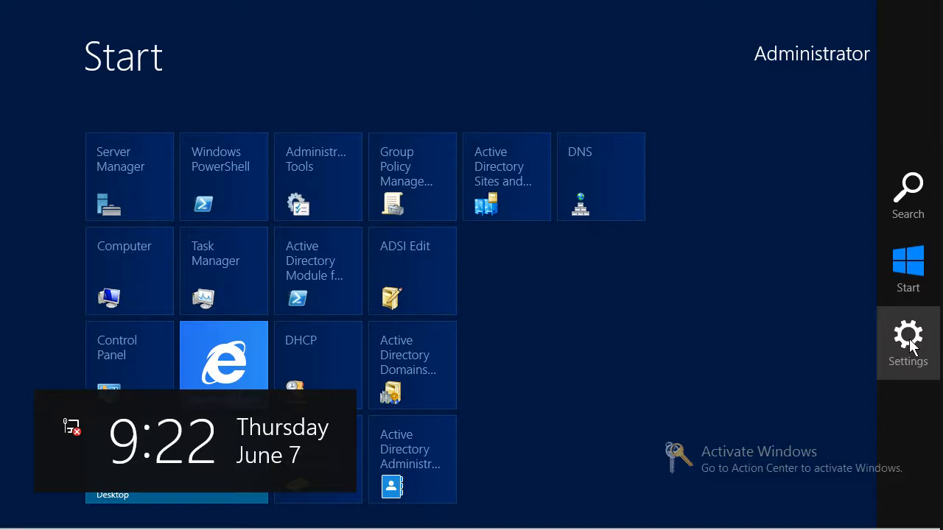
# Step: Show the Settings charm's Power menu offering Shut down and Restart
pyautogui.click(908, 342)
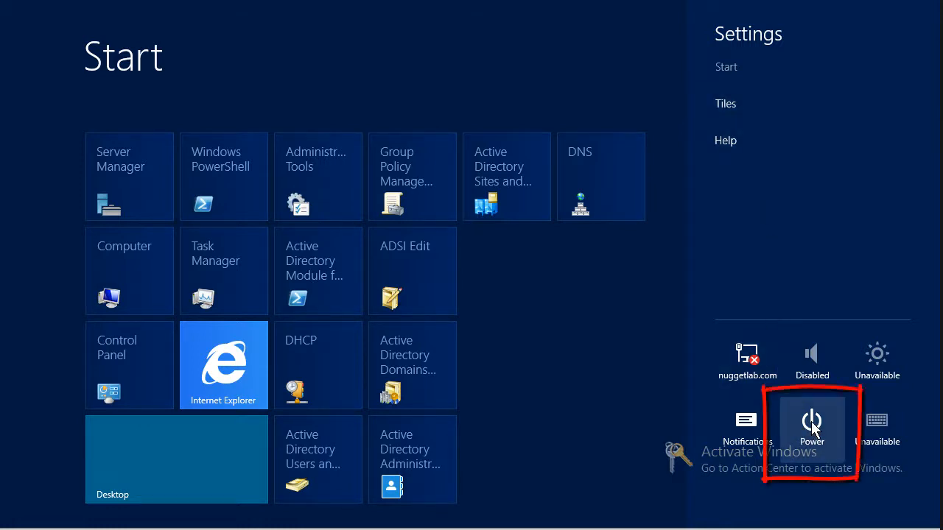
pyautogui.click(811, 424)
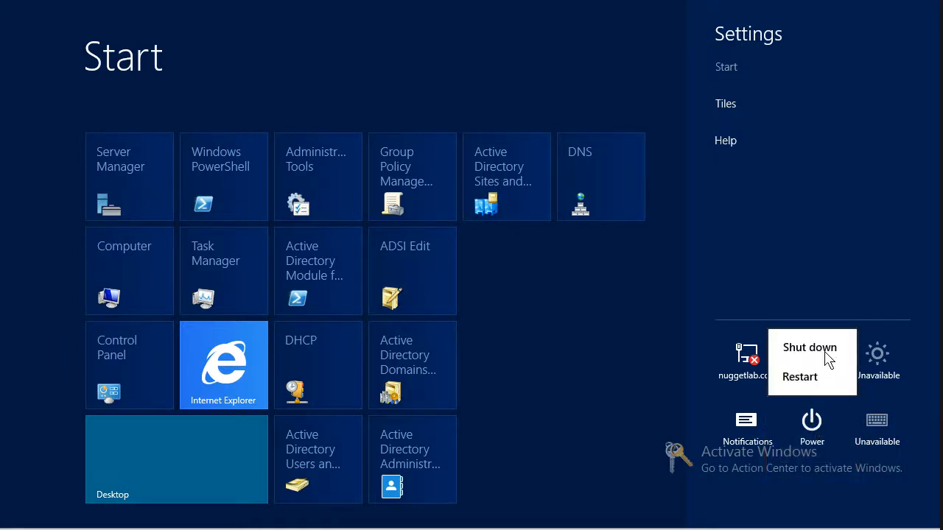
pyautogui.moveTo(832, 385)
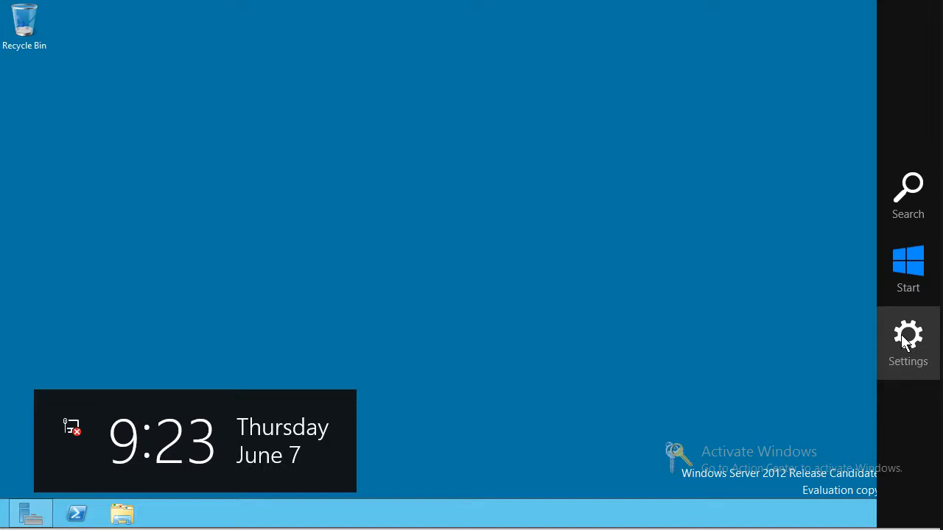
pyautogui.moveTo(814, 338)
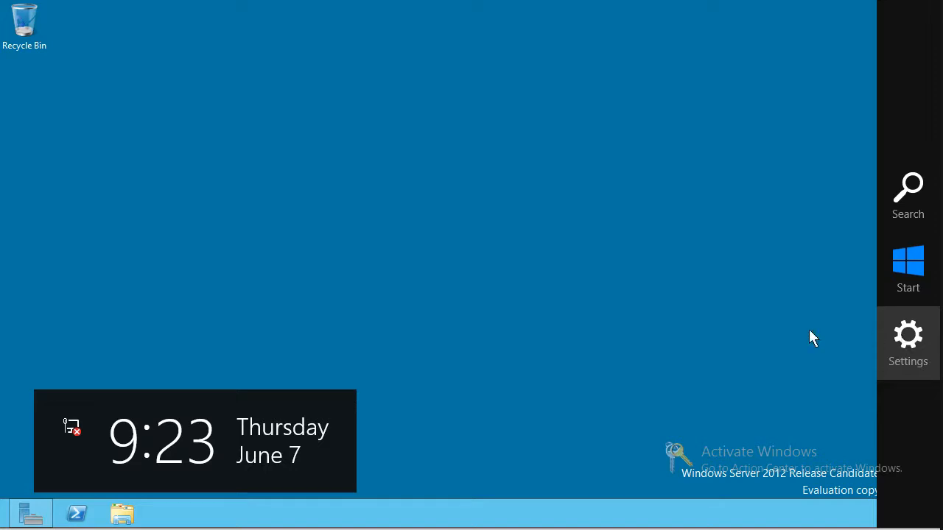